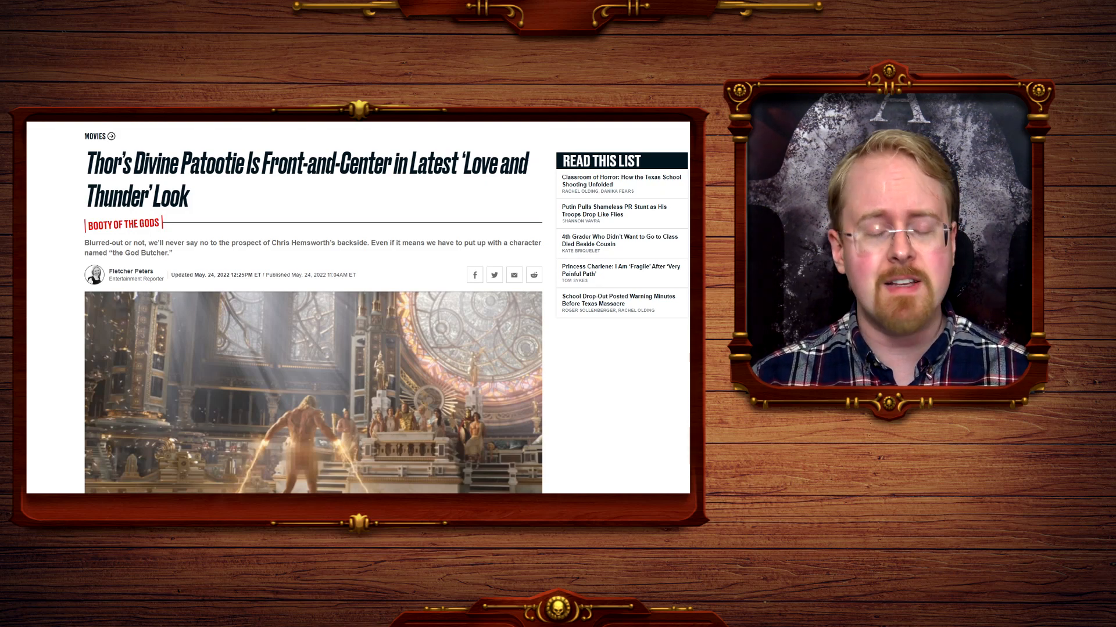
Scroll the Daily Beast article to the Thor 'Love and Thunder' backside headline.
{"action": "scroll", "scroll_direction": "down", "scroll_amount": 3}
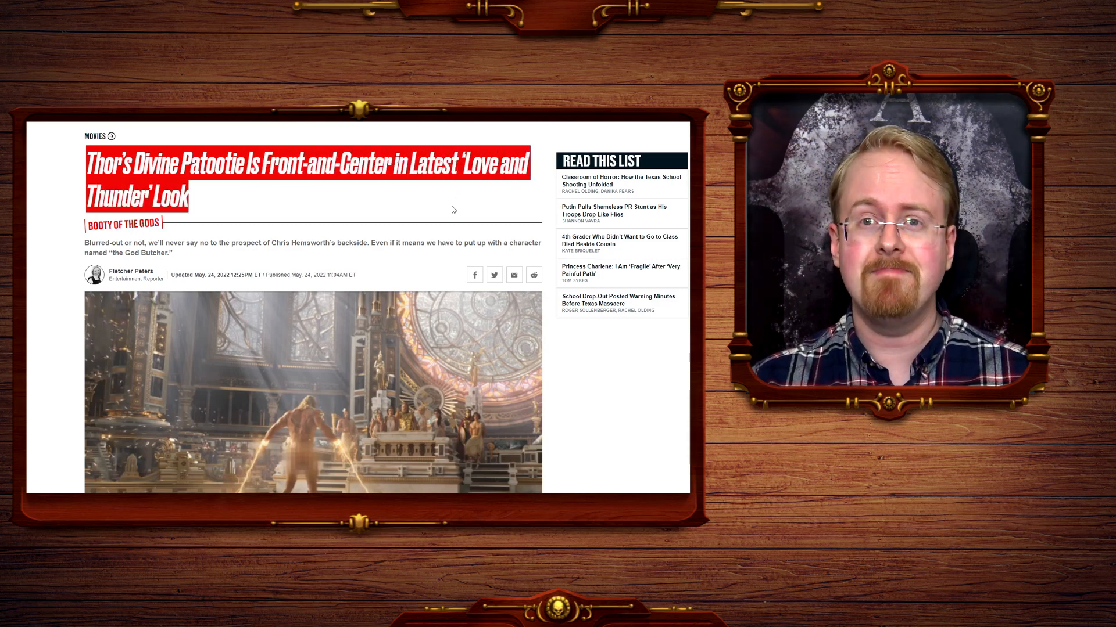
Scroll past the Thor still, landing on the Republic World Black Widow article.
{"action": "scroll", "scroll_direction": "down", "scroll_amount": 3}
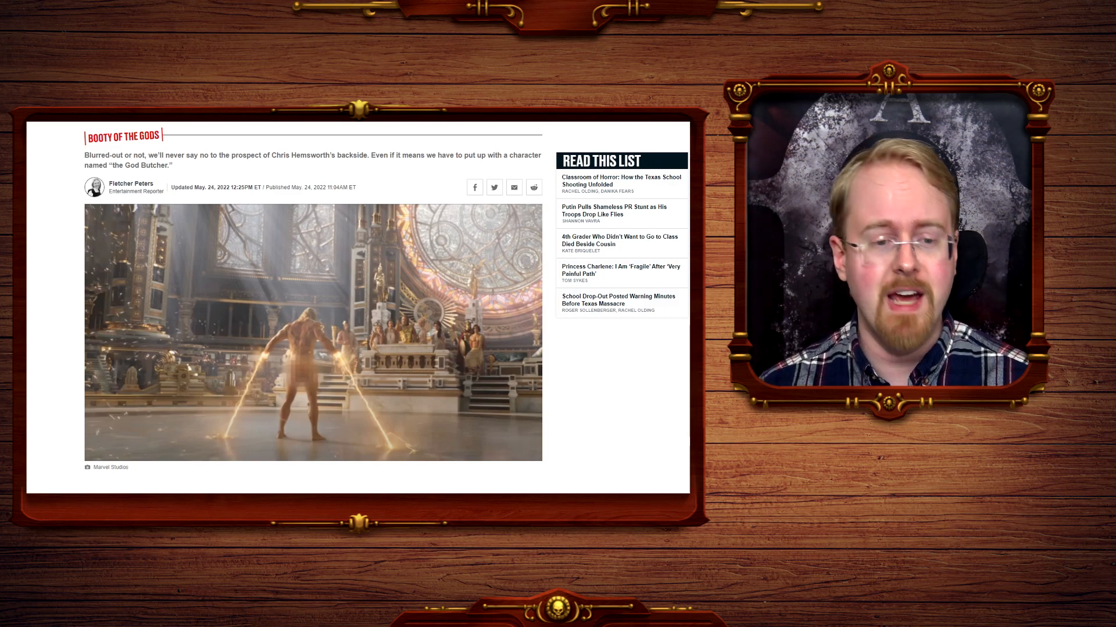
{"action": "scroll", "scroll_direction": "down", "scroll_amount": 3}
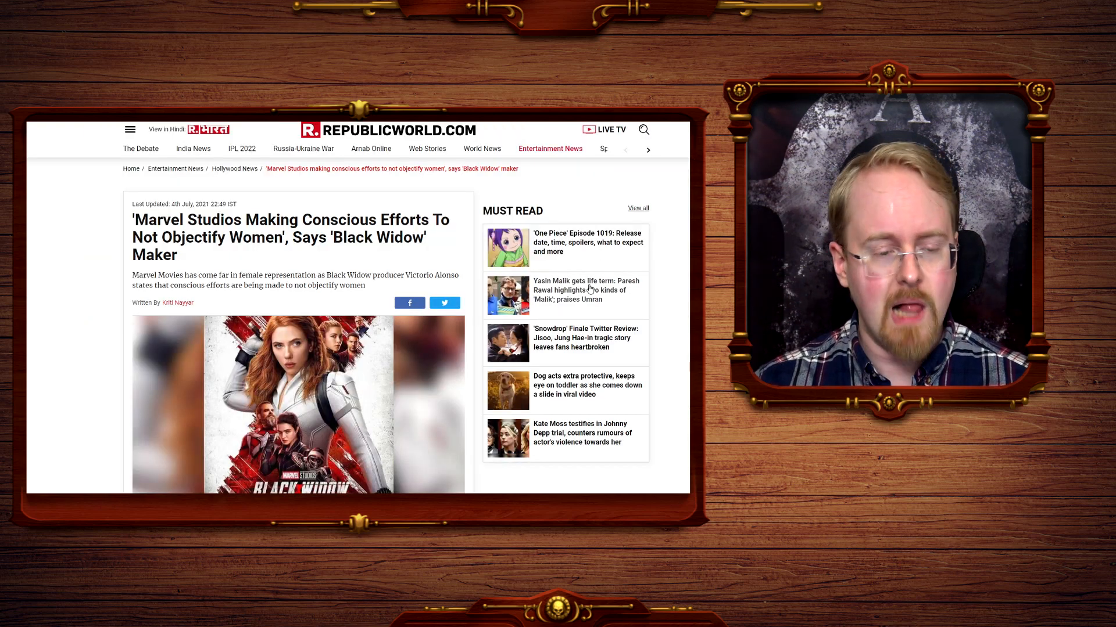
Bring the Black Widow poster into view and highlight two lines of the article text.
{"action": "scroll", "scroll_direction": "down", "scroll_amount": 3}
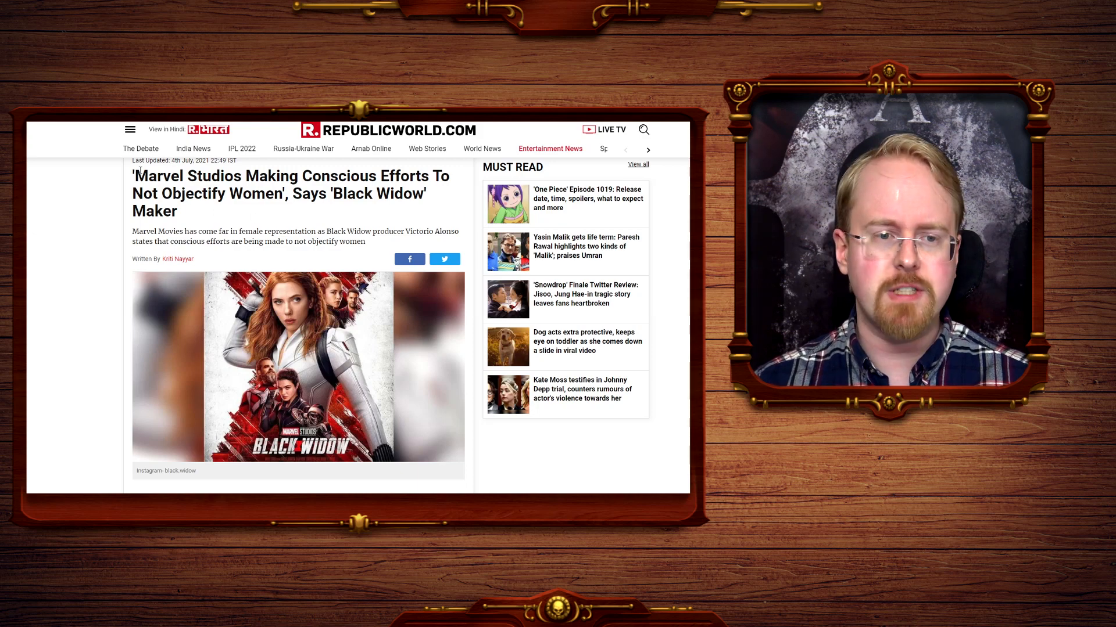
{"action": "left_click_drag", "start_coordinate": [132, 175], "coordinate": [256, 194]}
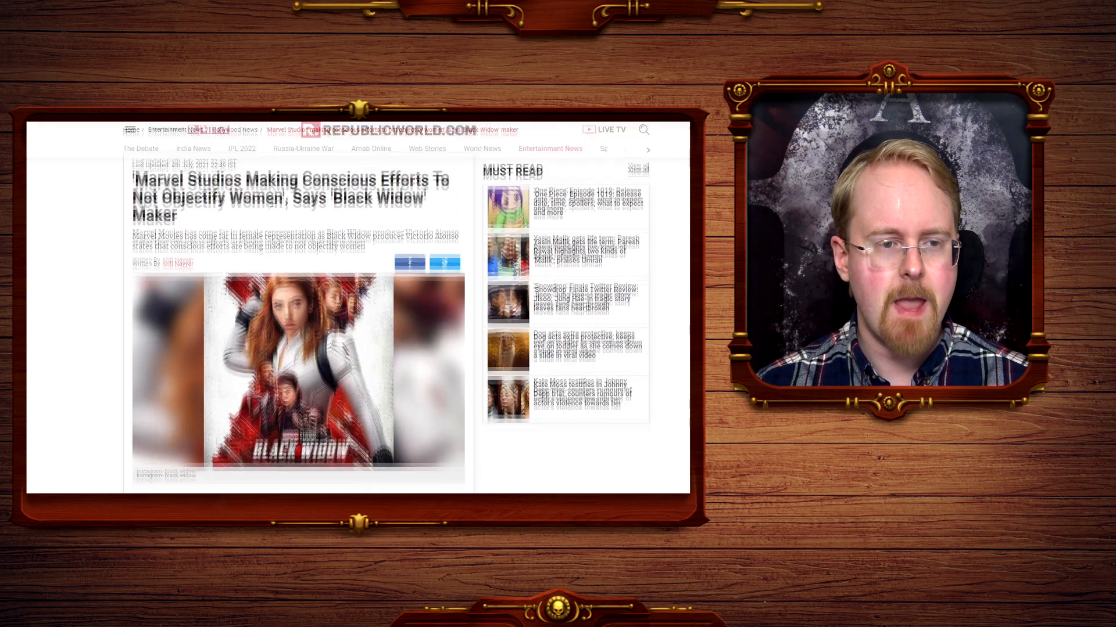
{"action": "left_click_drag", "start_coordinate": [135, 220], "coordinate": [277, 238]}
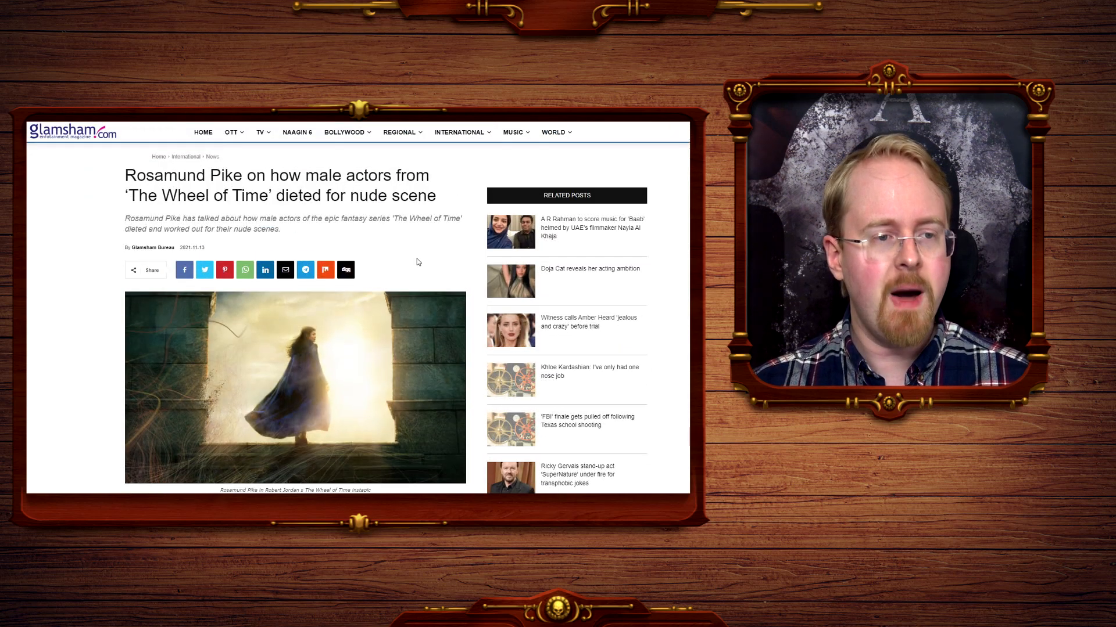
Highlight the Wheel of Time headline and the summary paragraph about Rosamund Pike.
{"action": "left_click_drag", "start_coordinate": [243, 175], "coordinate": [280, 196]}
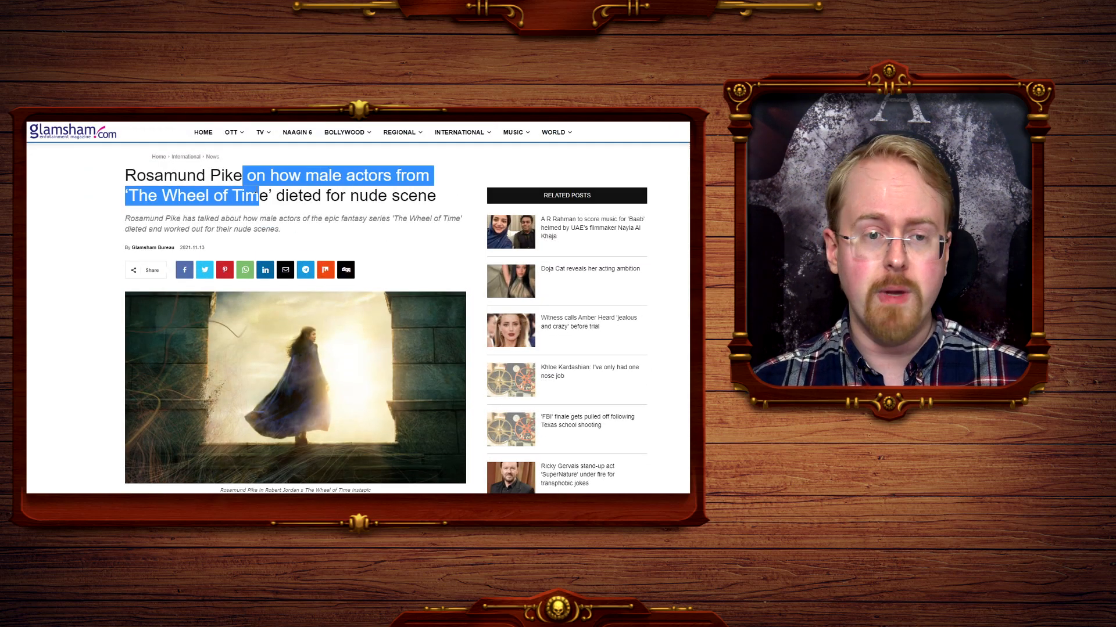
{"action": "scroll", "scroll_direction": "down", "scroll_amount": 3}
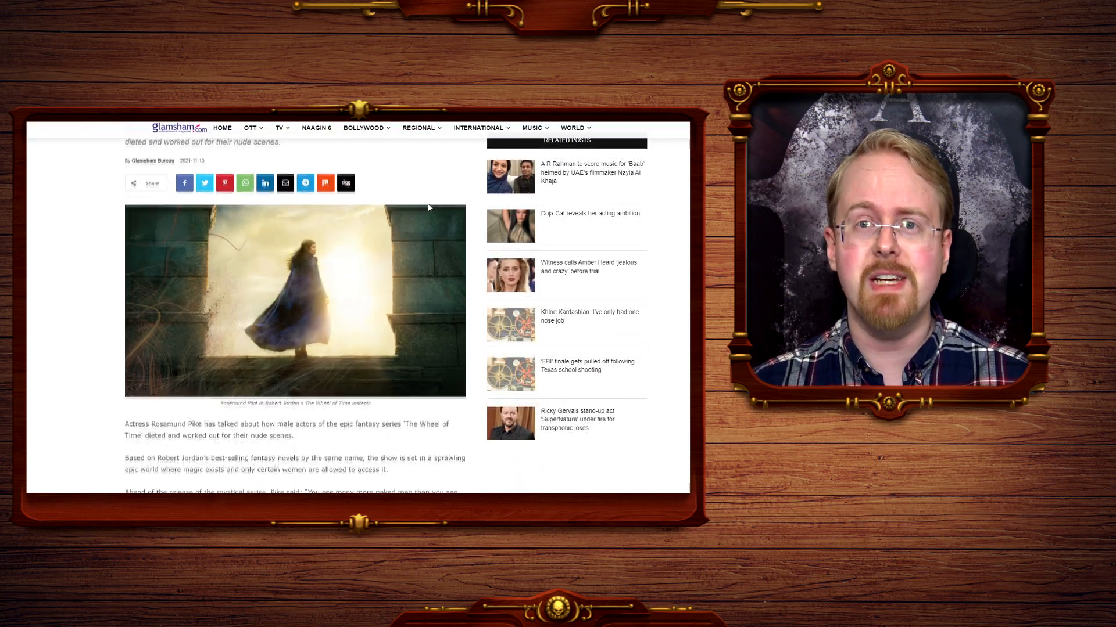
{"action": "scroll", "scroll_direction": "up", "scroll_amount": 3}
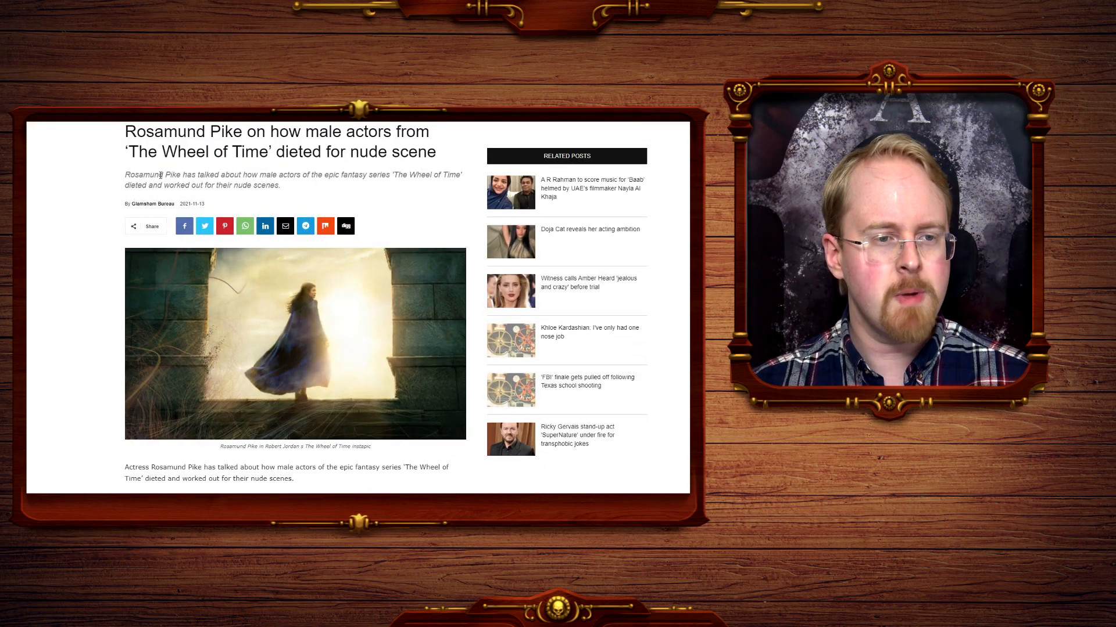
{"action": "left_click_drag", "start_coordinate": [163, 176], "coordinate": [331, 176]}
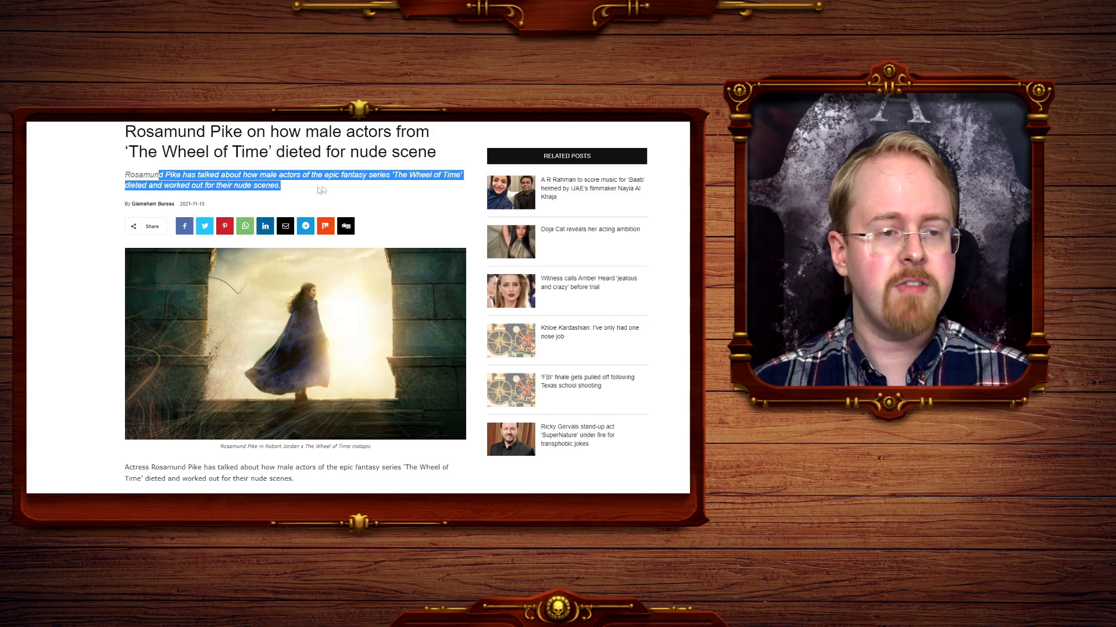
Highlight Pike's quote about the boys frantically dieting for naked scenes.
{"action": "scroll", "scroll_direction": "down", "scroll_amount": 3}
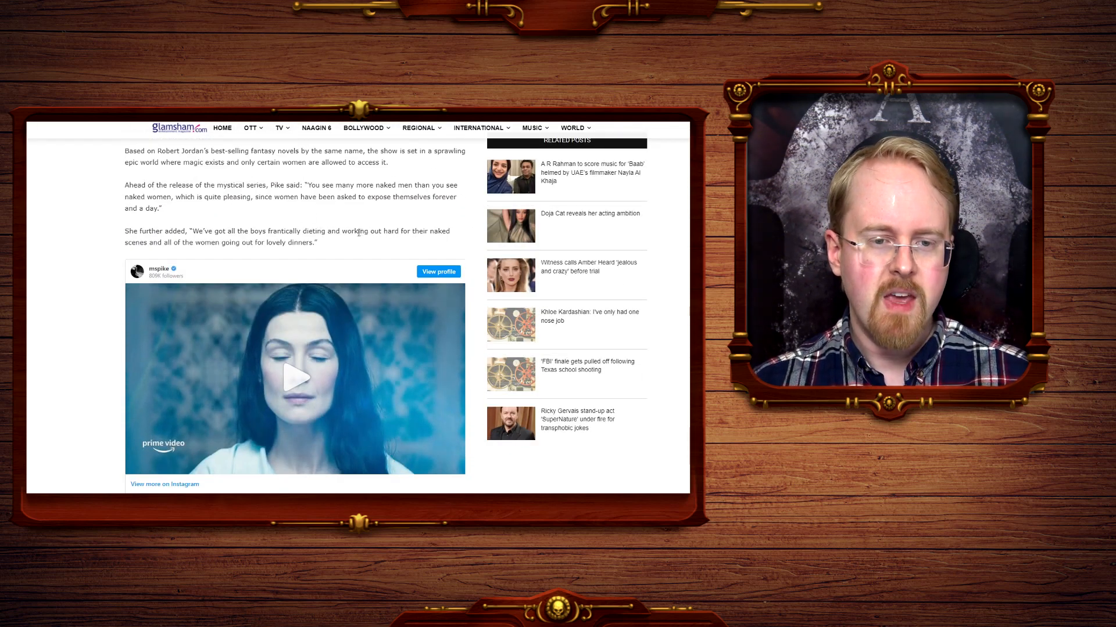
{"action": "left_click_drag", "start_coordinate": [363, 232], "coordinate": [168, 242]}
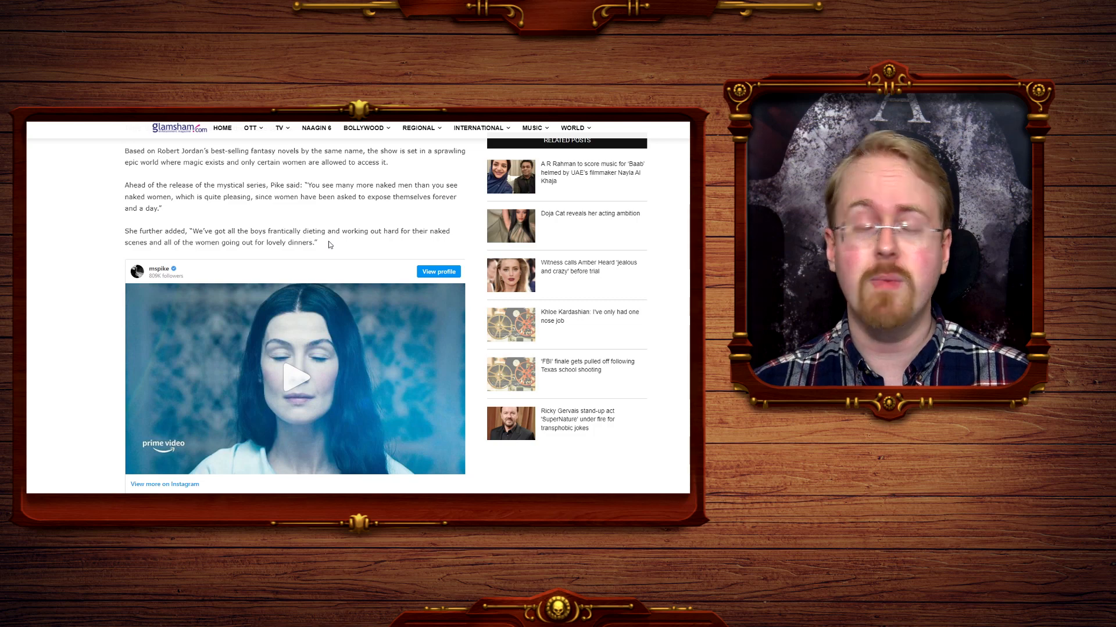
{"action": "scroll", "scroll_direction": "down", "scroll_amount": 3}
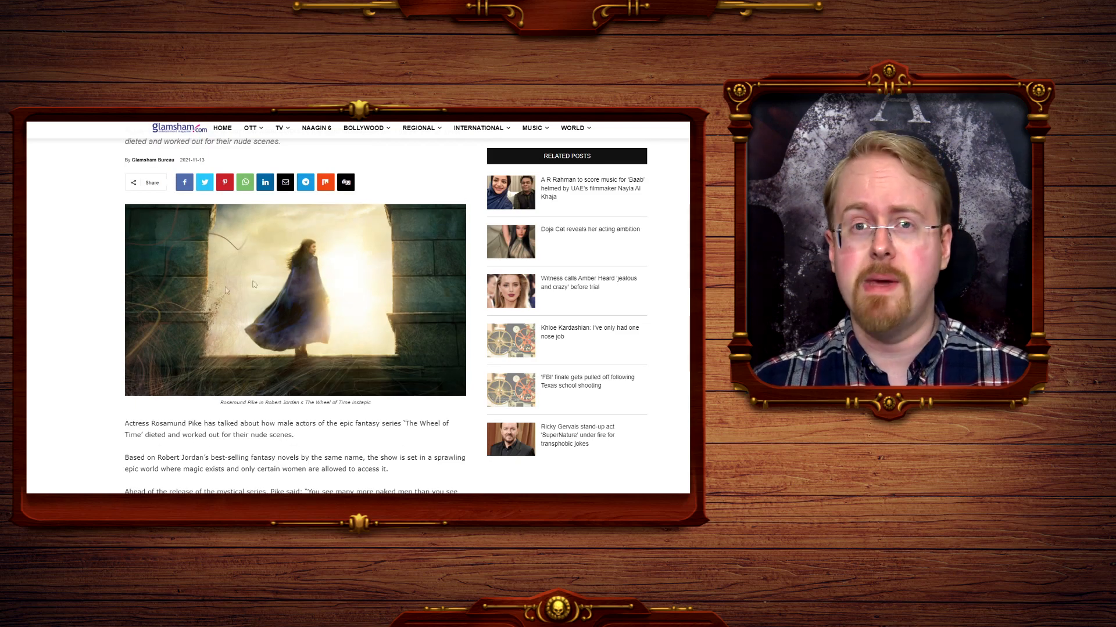
{"action": "mouse_move", "coordinate": [122, 298]}
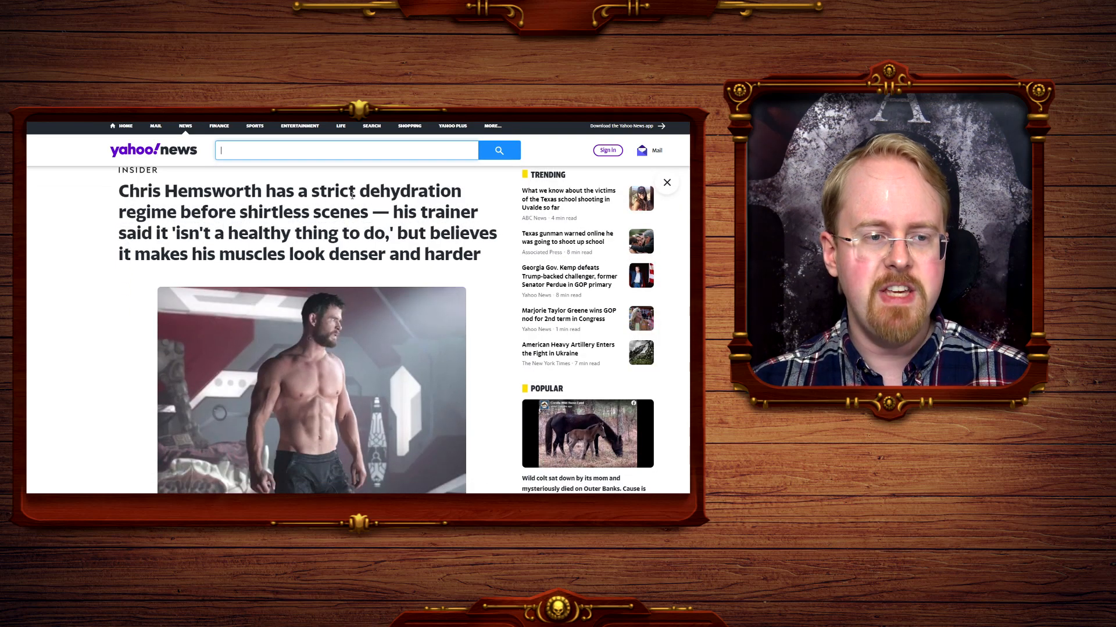
Highlight 'dehydration regime' in the Yahoo News Hemsworth headline and move to the bullets.
{"action": "left_click_drag", "start_coordinate": [359, 191], "coordinate": [226, 211]}
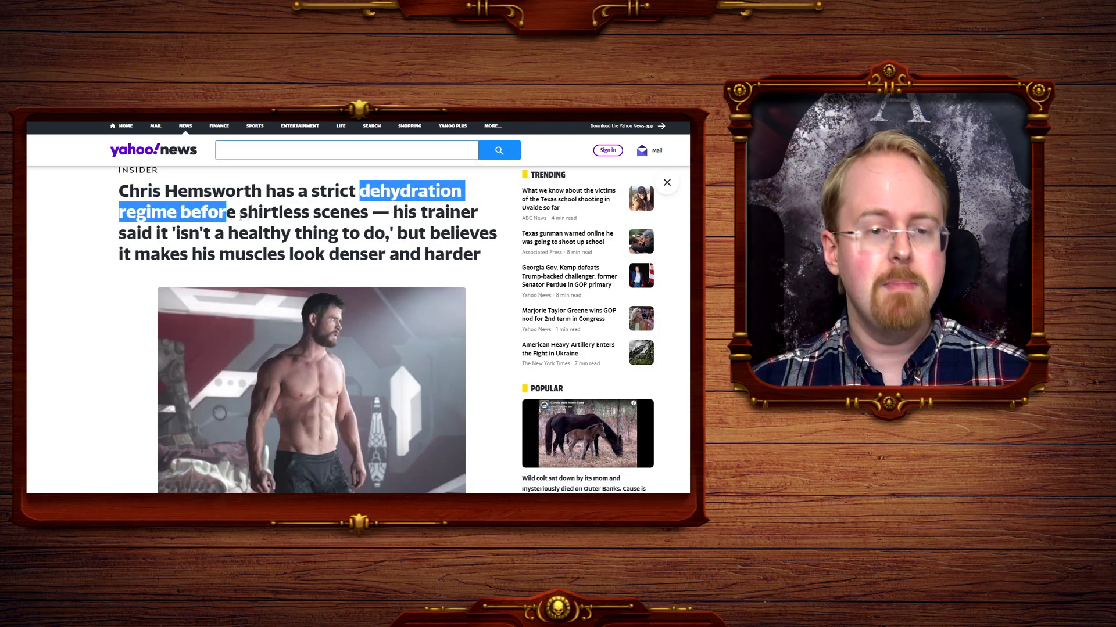
{"action": "scroll", "scroll_direction": "down", "scroll_amount": 3}
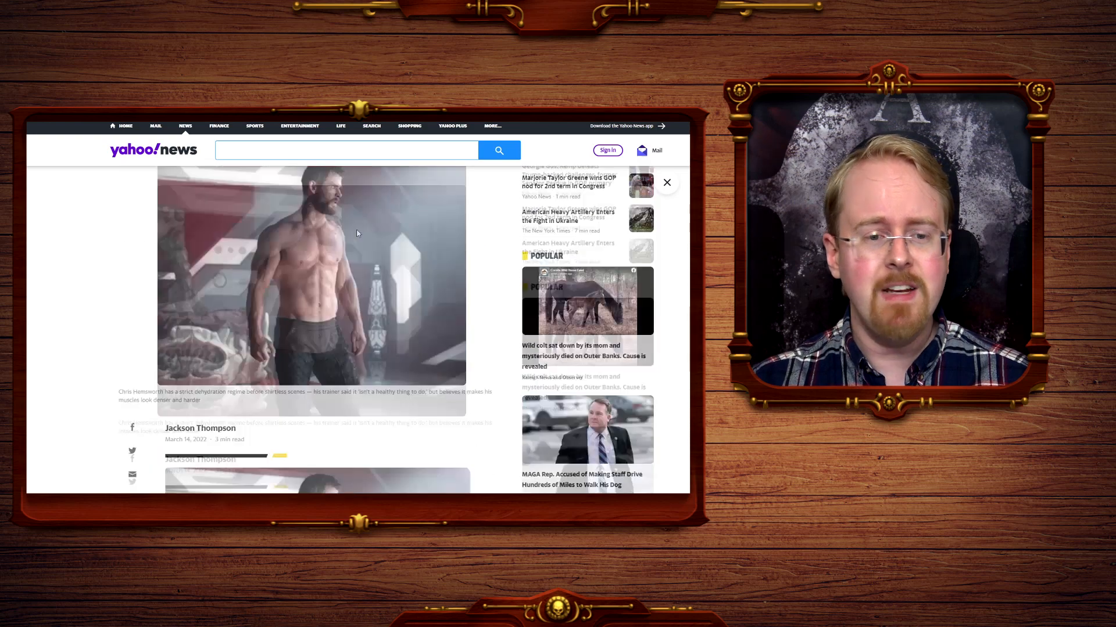
{"action": "scroll", "scroll_direction": "down", "scroll_amount": 3}
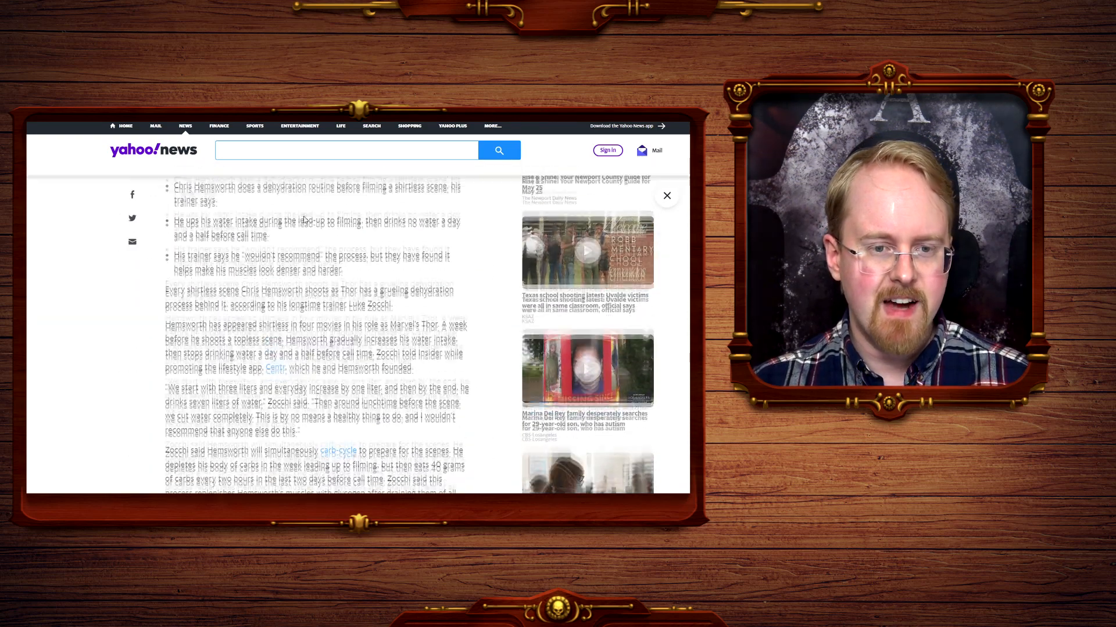
Highlight 'then drinks no water a day and a half before call time.'.
{"action": "left_click_drag", "start_coordinate": [365, 231], "coordinate": [401, 230]}
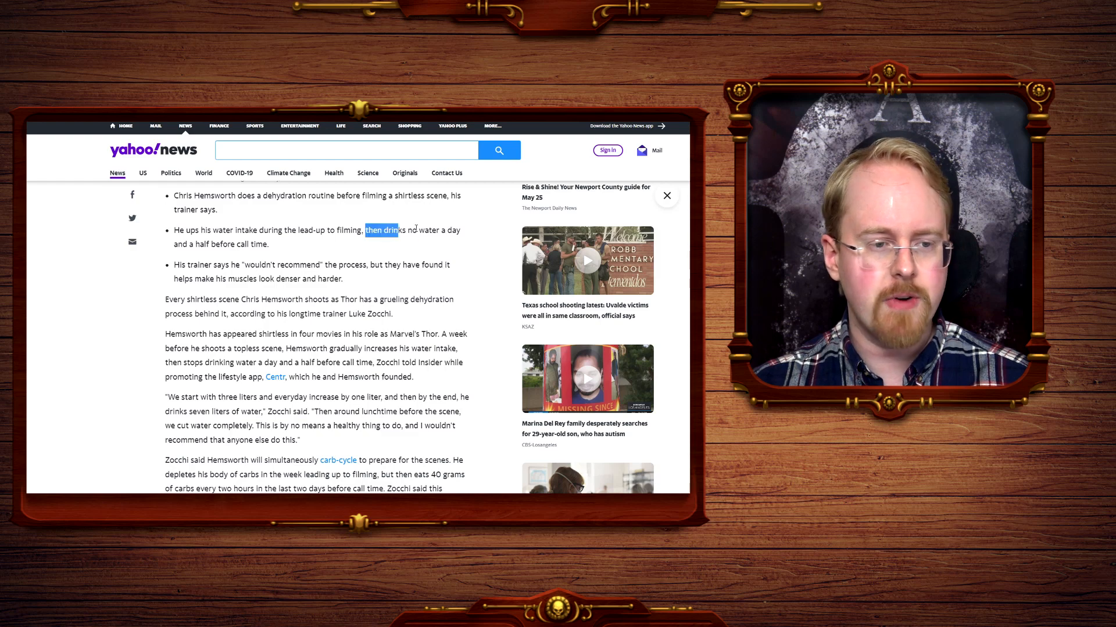
{"action": "left_click_drag", "start_coordinate": [365, 230], "coordinate": [269, 244]}
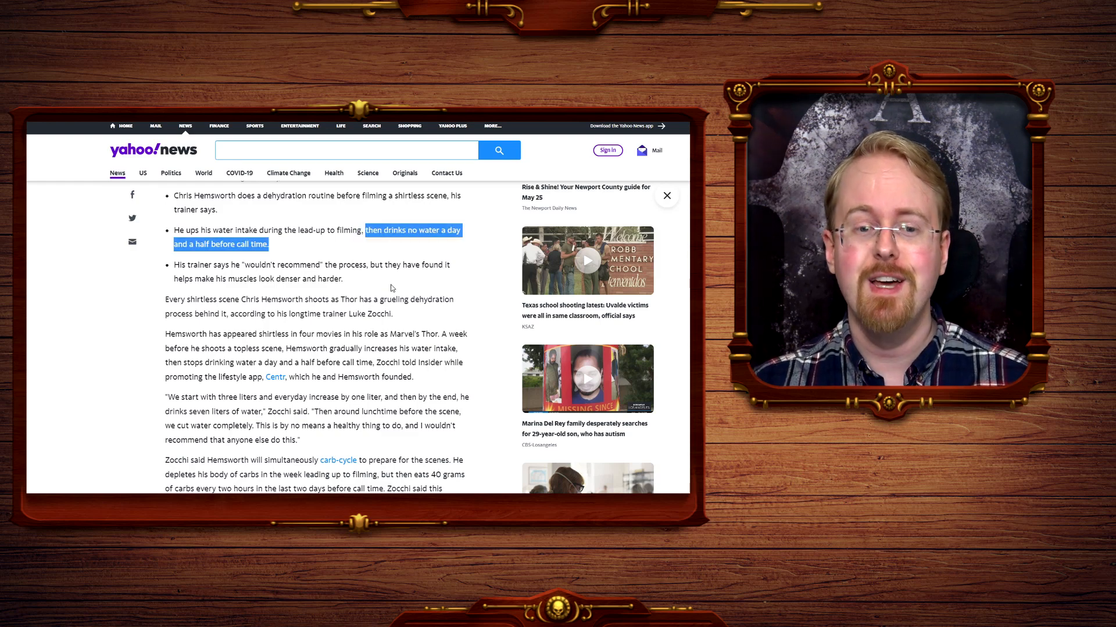
{"action": "scroll", "scroll_direction": "up", "scroll_amount": 3}
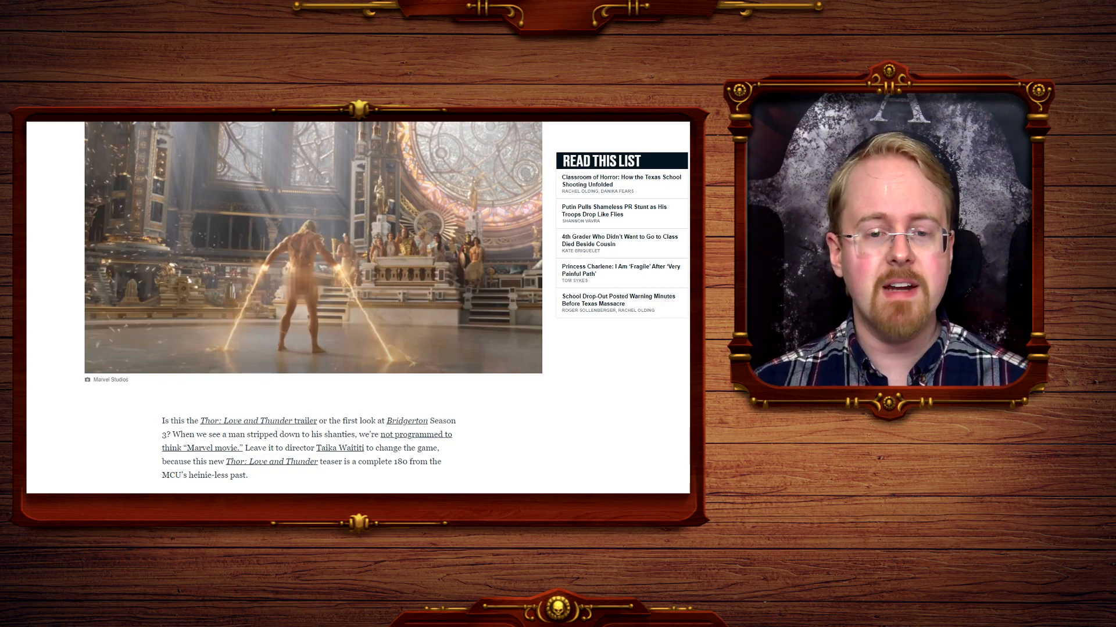
Scroll to the opening paragraph comparing the Love and Thunder teaser to Bridgerton.
{"action": "scroll", "scroll_direction": "down", "scroll_amount": 3}
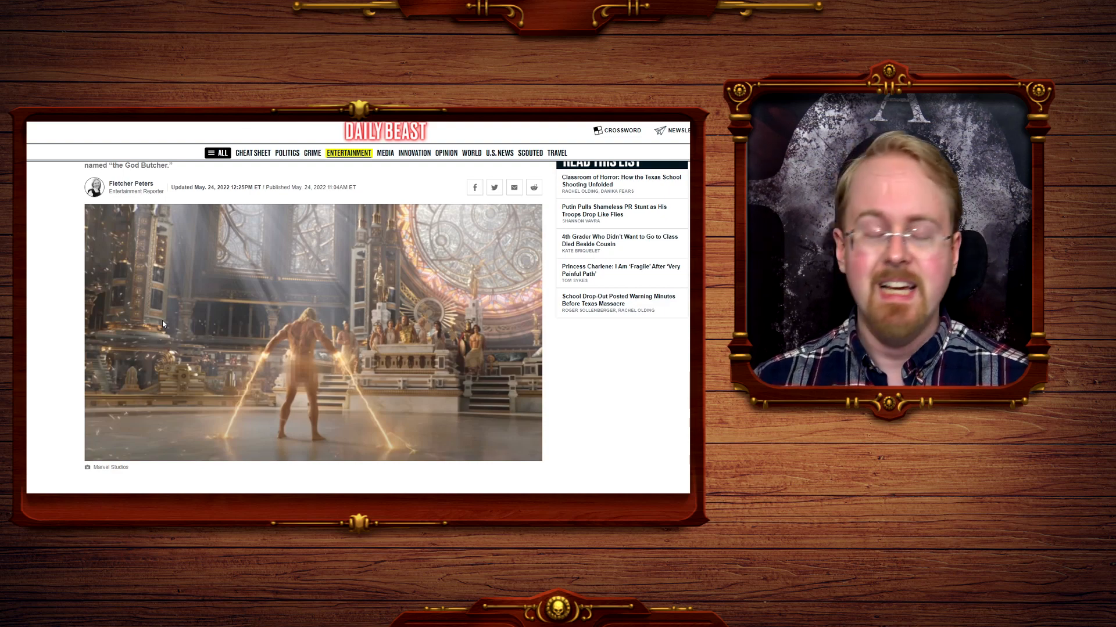
{"action": "scroll", "scroll_direction": "down", "scroll_amount": 3}
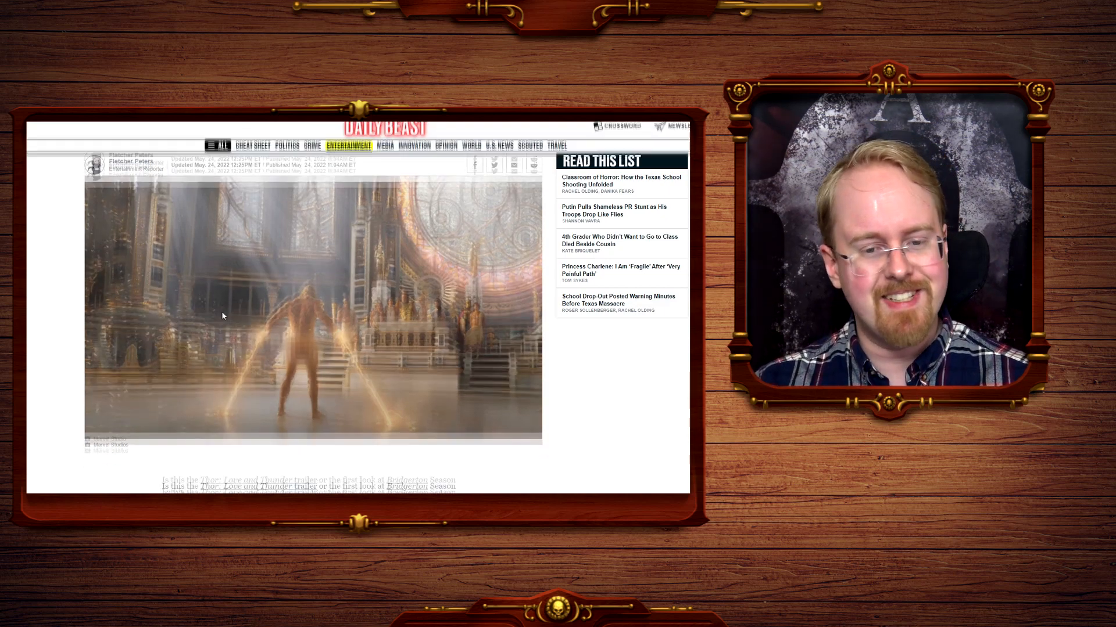
{"action": "scroll", "scroll_direction": "down", "scroll_amount": 3}
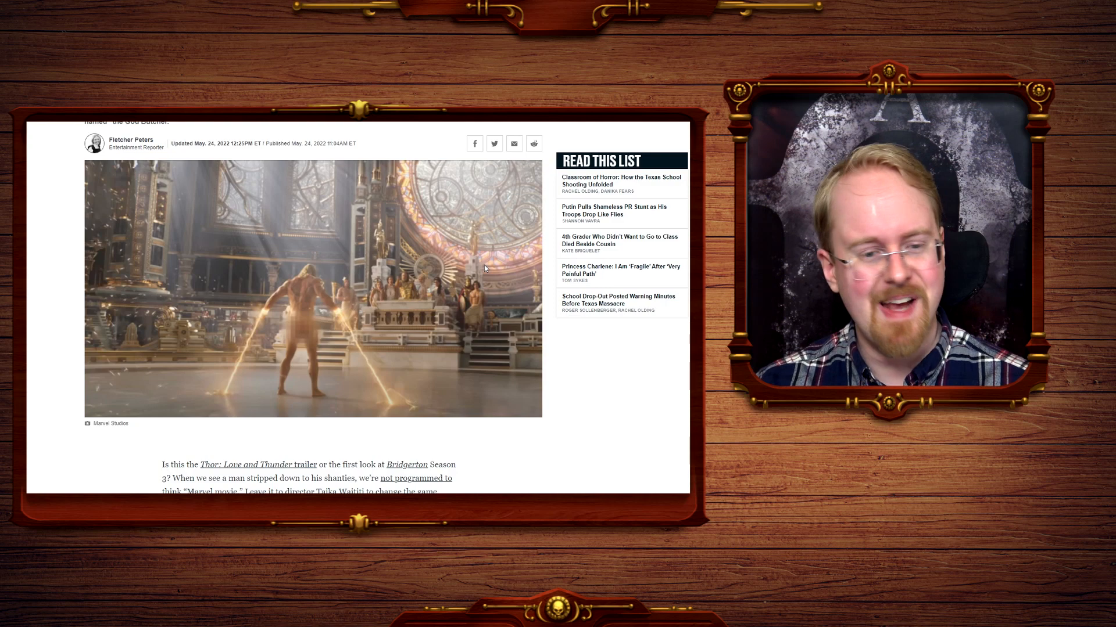